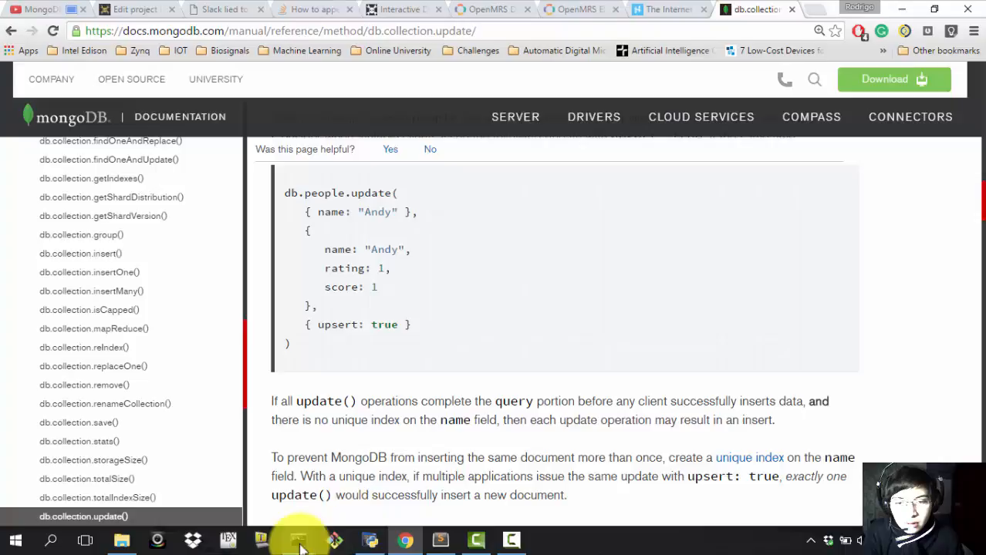
Bring the Command Prompt windows in front of the MongoDB update() documentation in Chrome.
{"action": "left_click", "coordinate": [299, 539]}
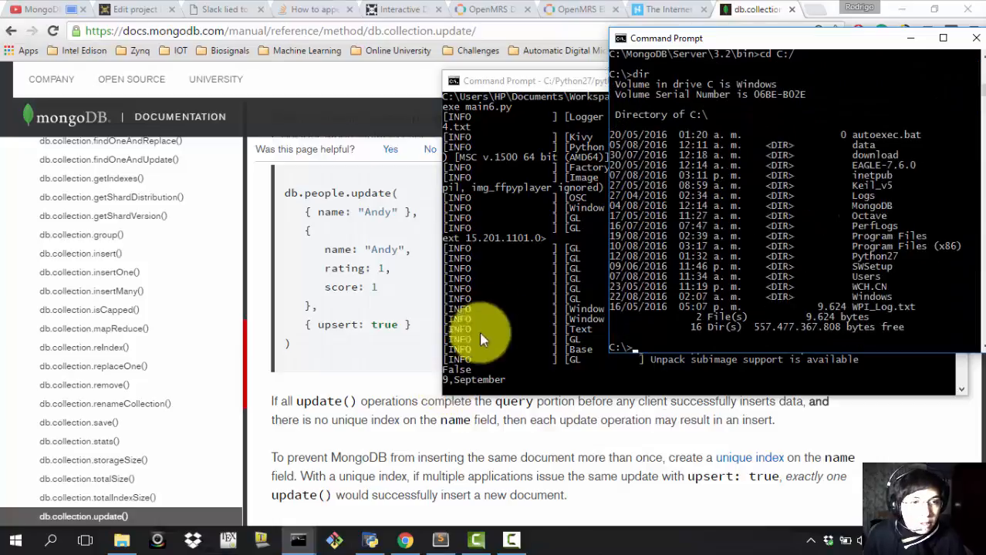
{"action": "mouse_move", "coordinate": [882, 278]}
{"action": "type", "text": "cd"}
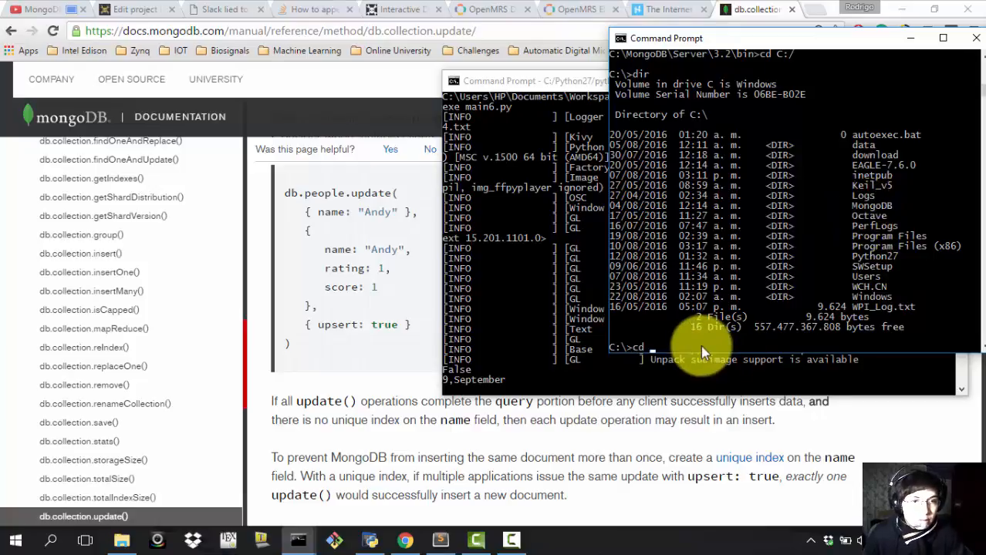
Move into C:\MongoDB\Server\3.2\bin and launch mongod.exe to start the MongoDB server.
{"action": "type", "text": "Mon"}
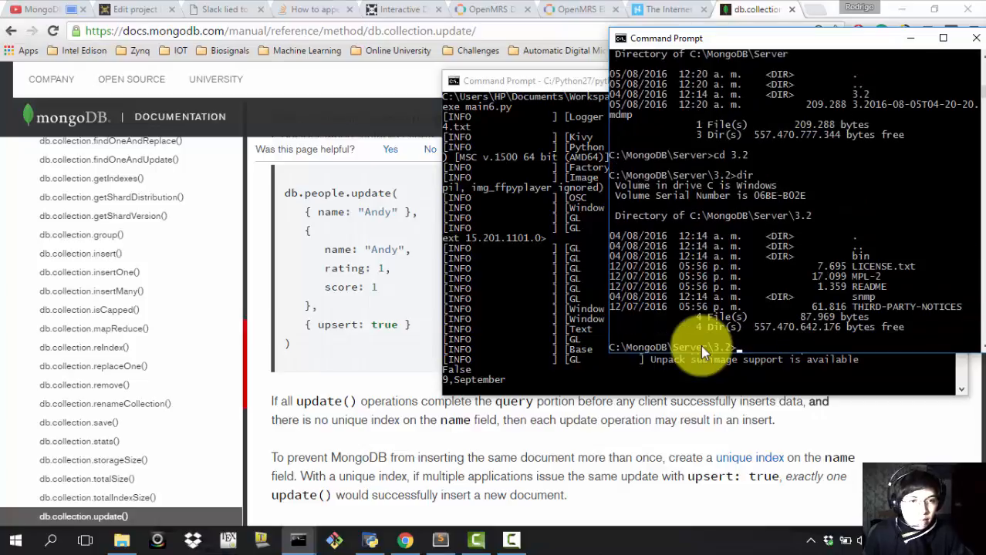
{"action": "type", "text": "cd bin"}
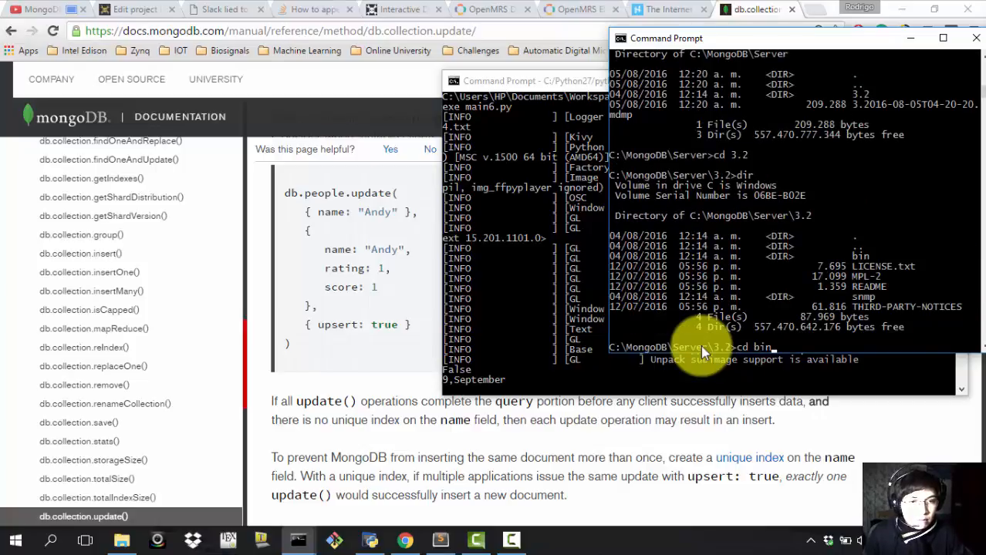
{"action": "type", "text": "mongo"}
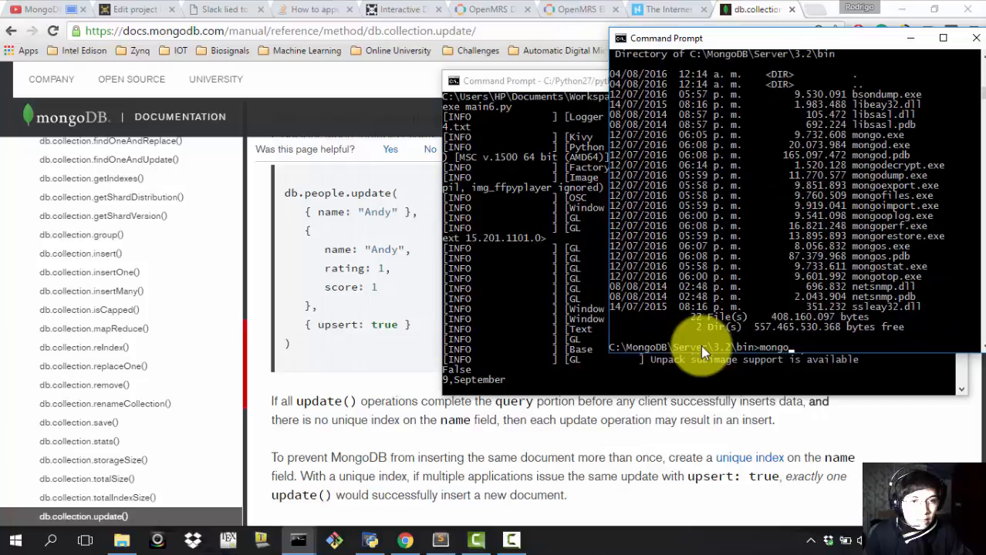
{"action": "type", "text": "mongod.exe"}
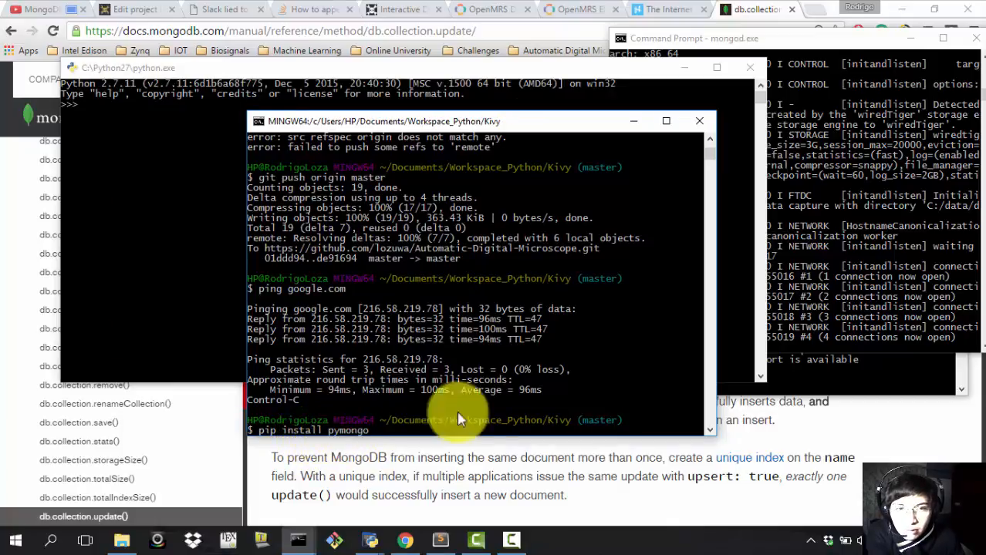
{"action": "mouse_move", "coordinate": [633, 142]}
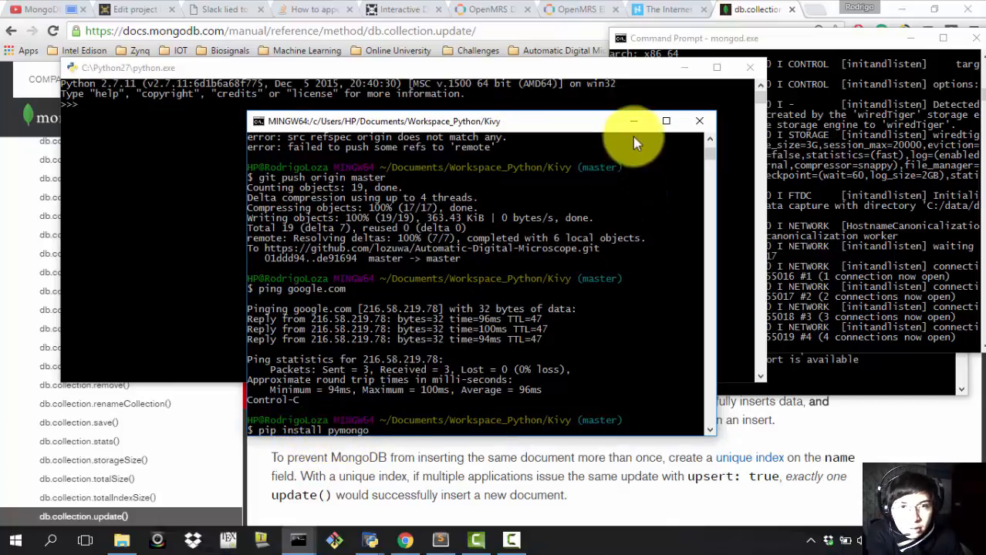
In the python.exe shell, import pymongo, run from pymongo import *, and create client = MongoClient().
{"action": "left_click", "coordinate": [698, 121]}
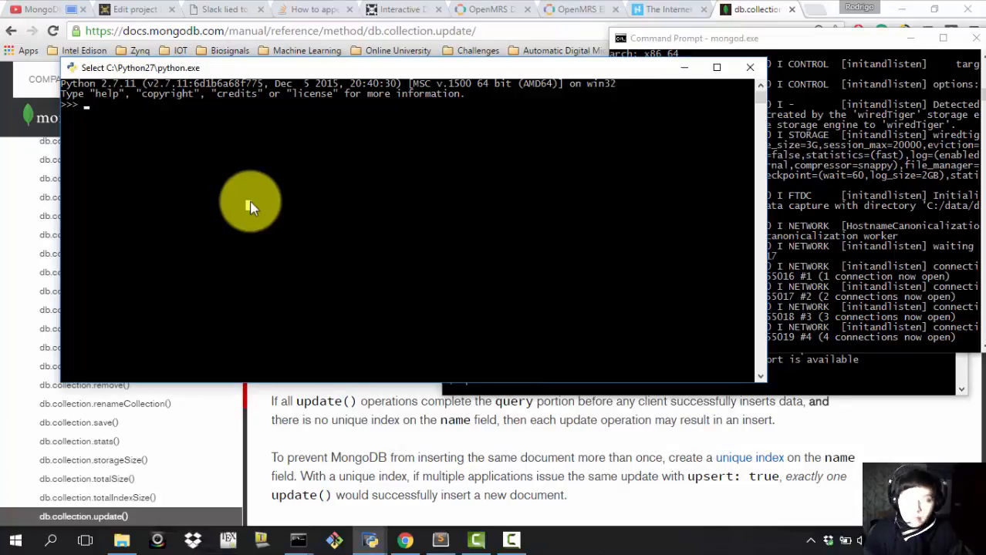
{"action": "type", "text": "import pymongo"}
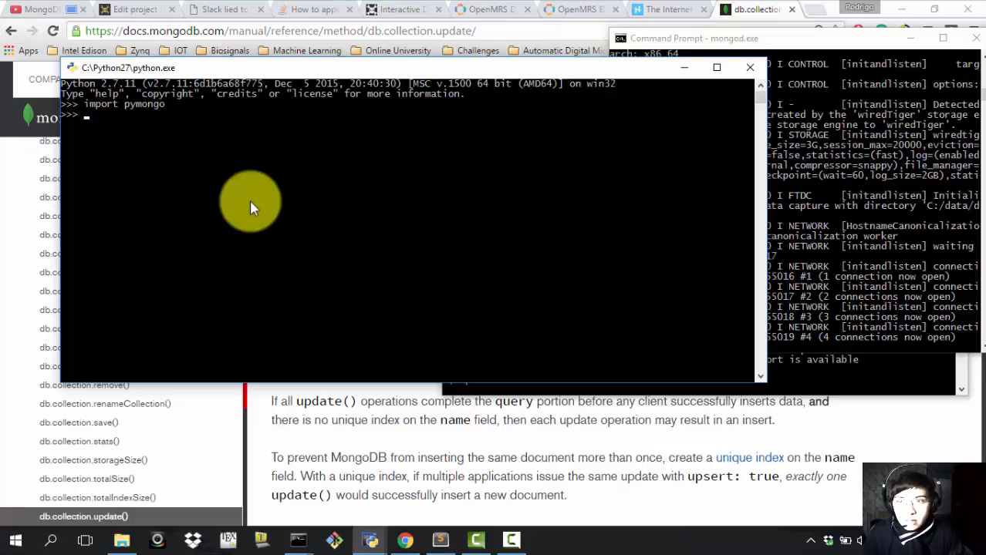
{"action": "type", "text": "from pymon"}
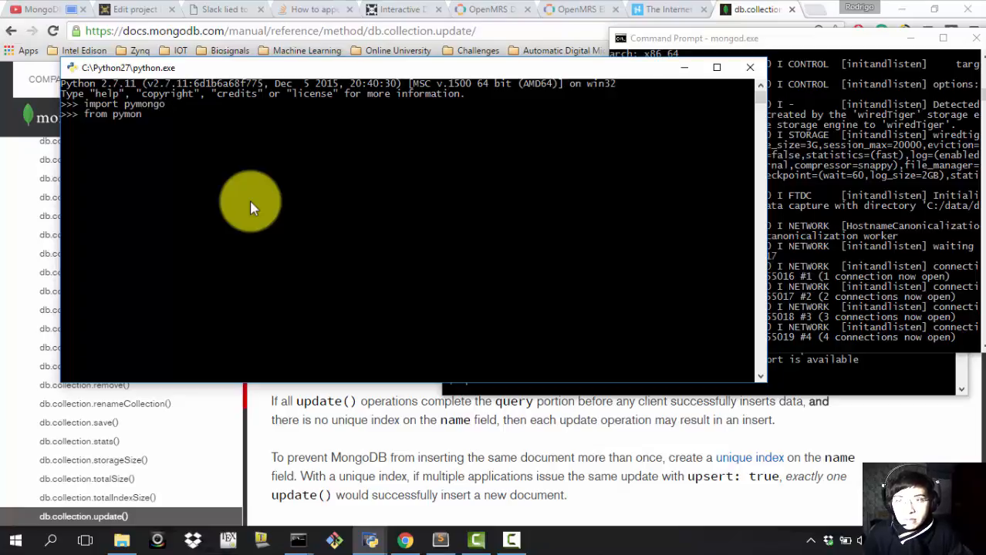
{"action": "type", "text": "import *"}
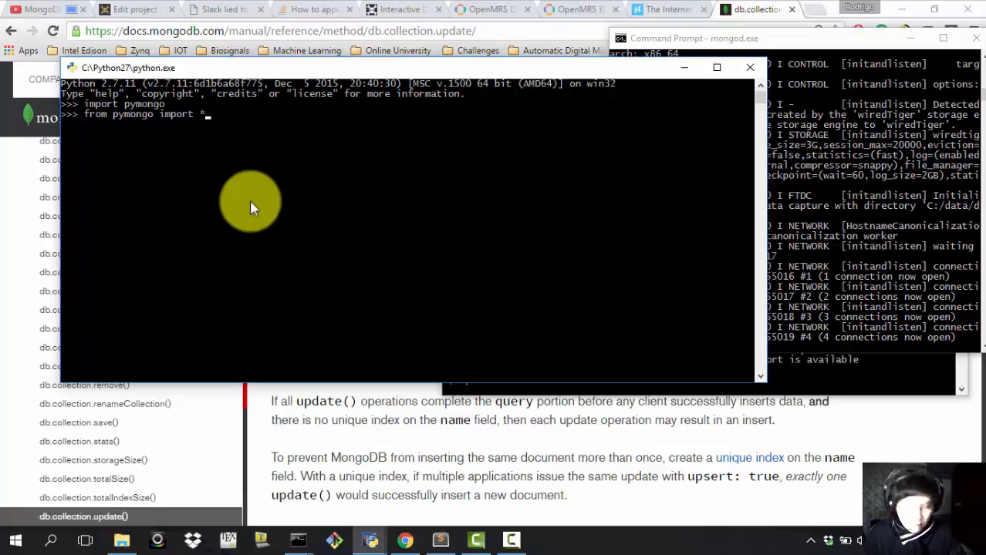
{"action": "type", "text": "client = Mongo"}
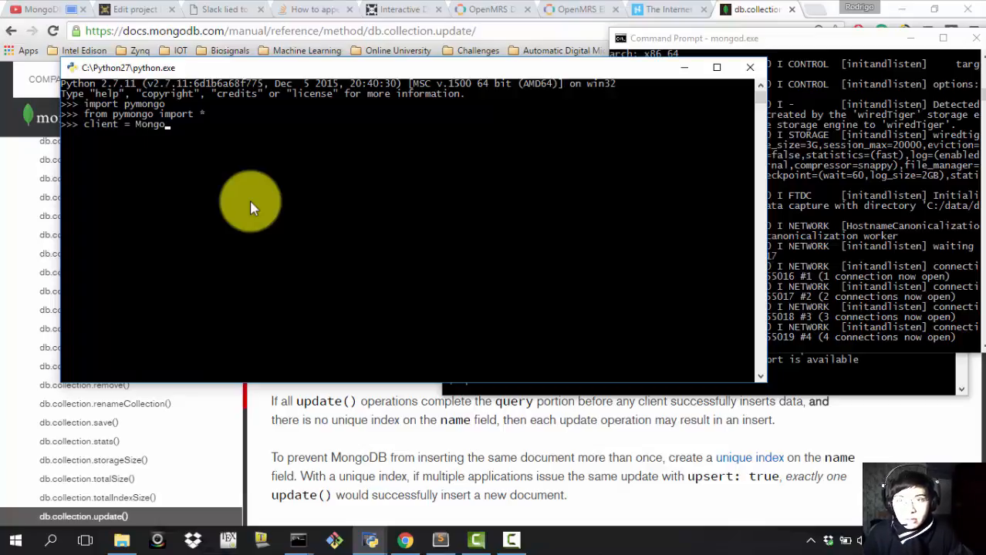
{"action": "type", "text": "Client()"}
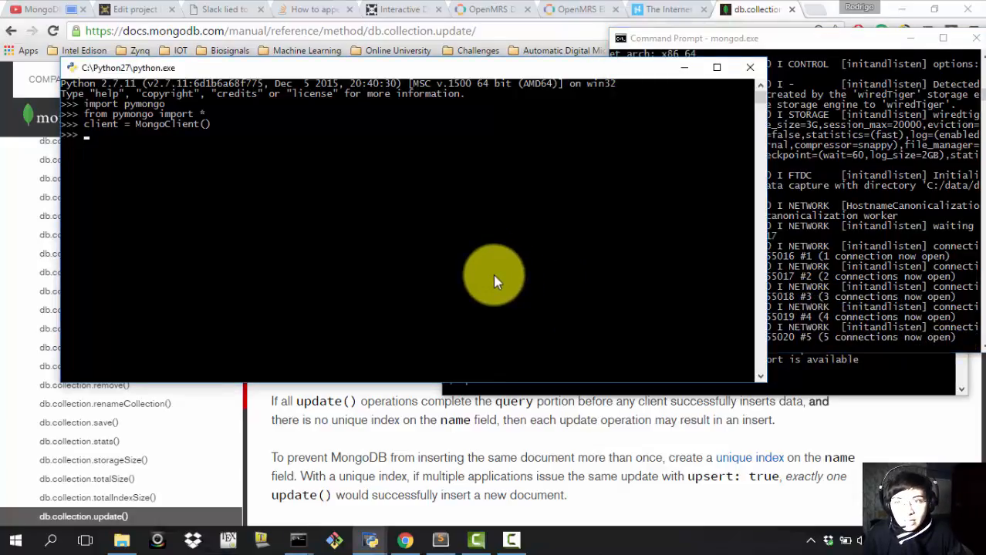
Assign db = client.test, switch it to client.youtube, then set it back to client.test.
{"action": "type", "text": "db = clie"}
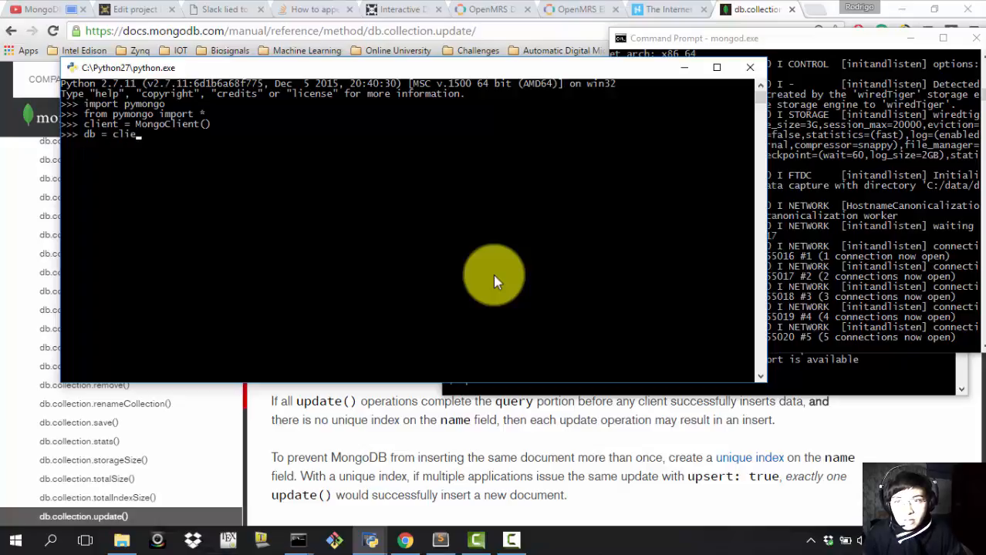
{"action": "type", "text": "nt."}
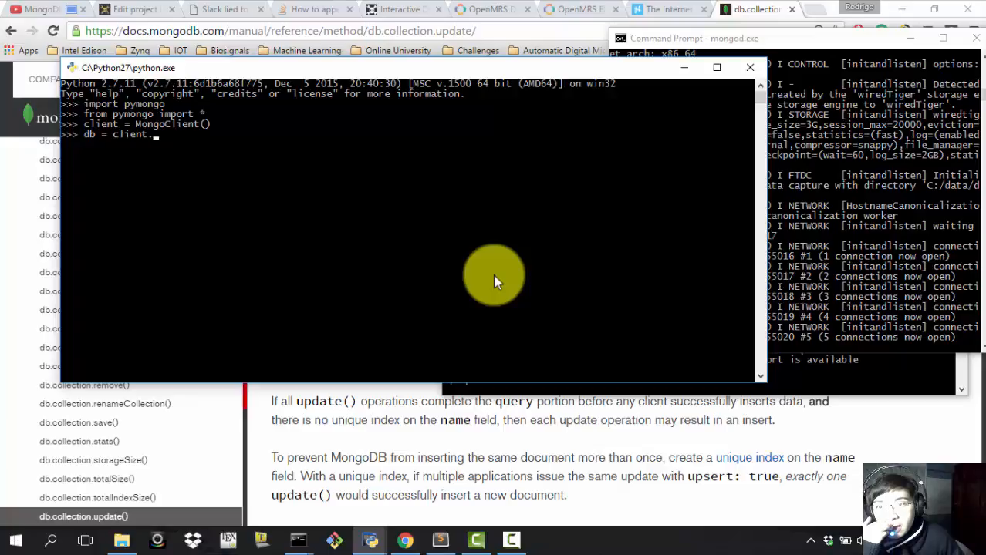
{"action": "type", "text": "test"}
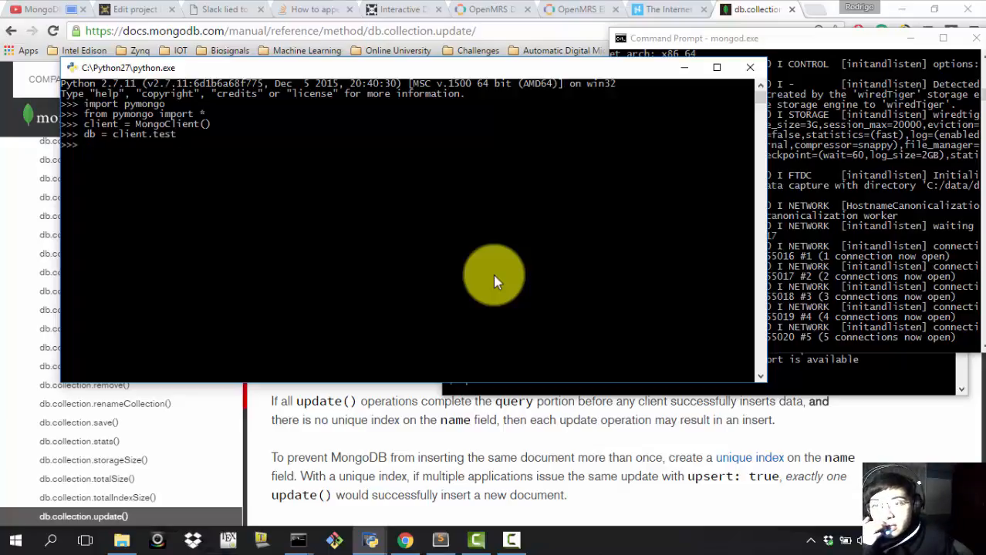
{"action": "type", "text": "db = client.test"}
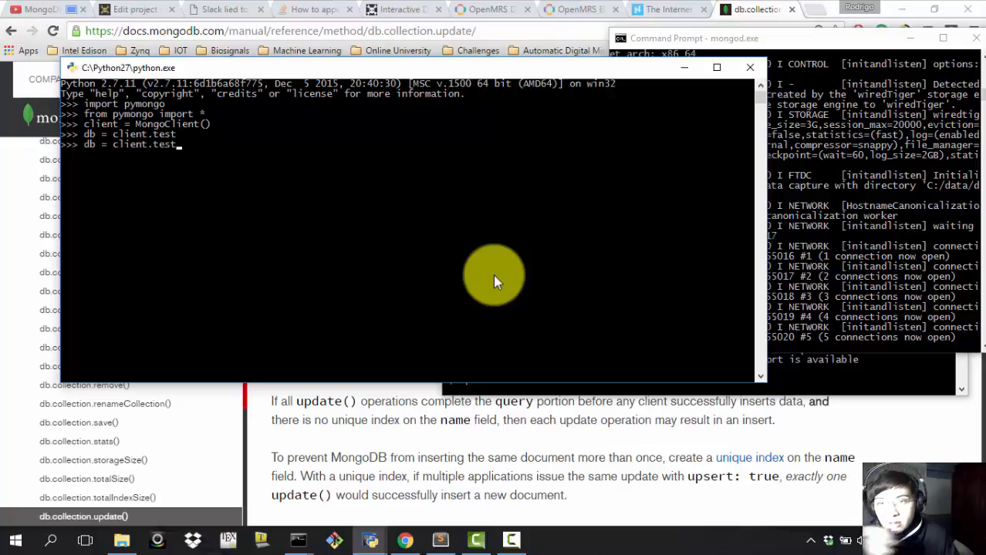
{"action": "type", "text": "youtub"}
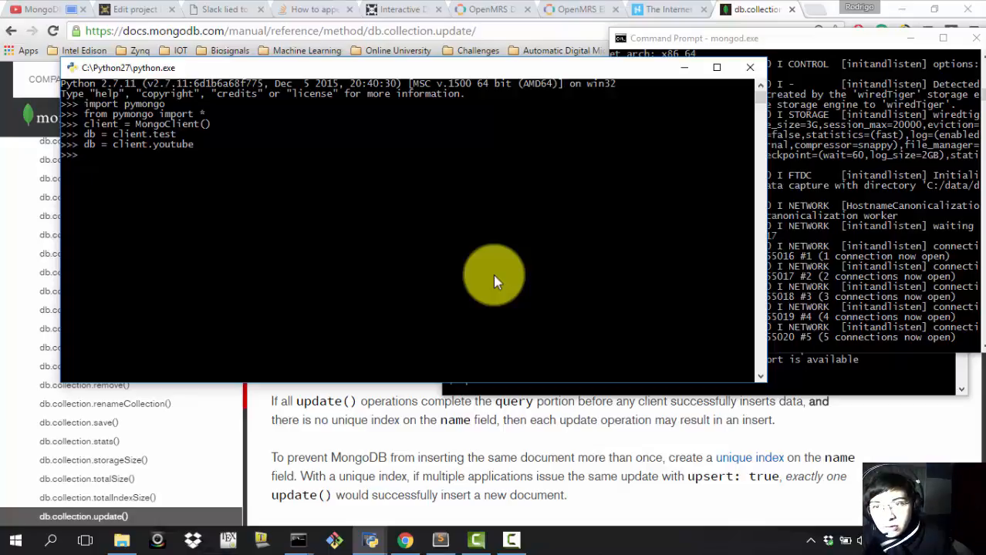
{"action": "type", "text": "db = client.test"}
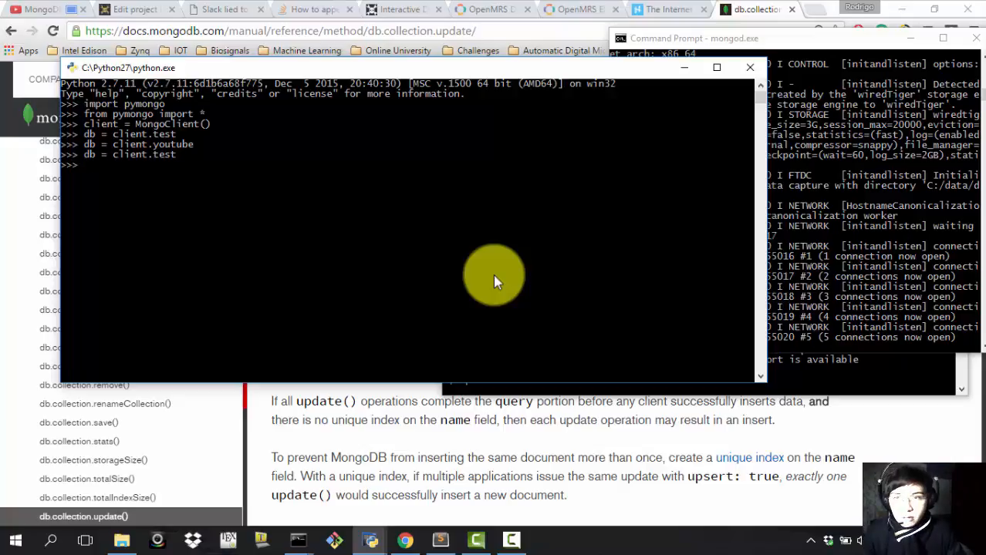
Insert {'name':'rodrigo','university':'ucb'} into db.test twice, storing and printing the second result r.
{"action": "type", "text": "db.test.inser"}
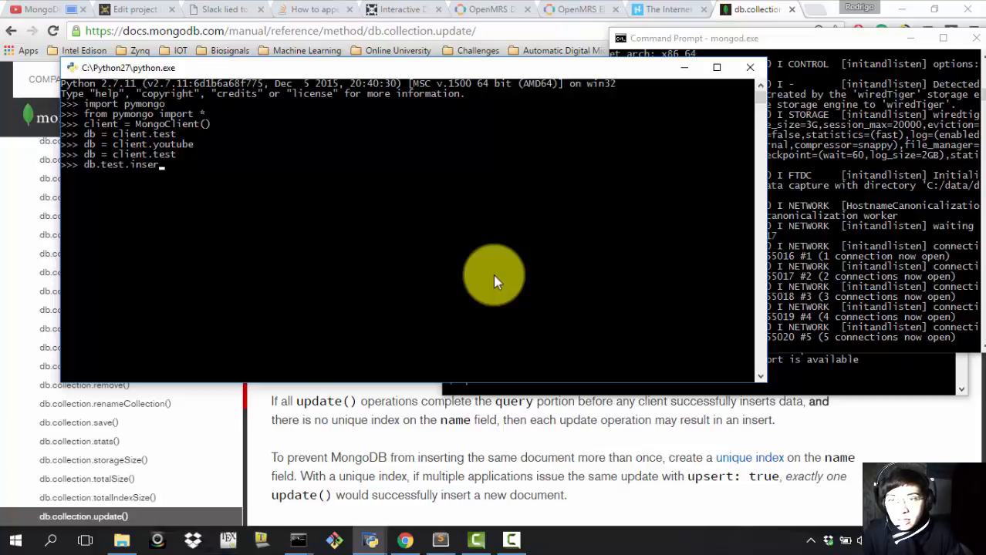
{"action": "type", "text": "_one"}
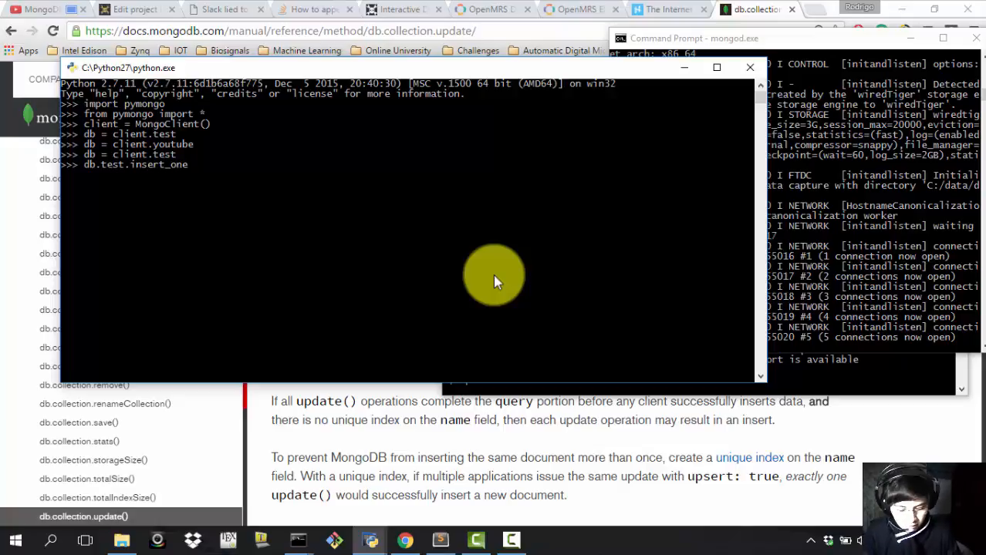
{"action": "type", "text": "(P{})"}
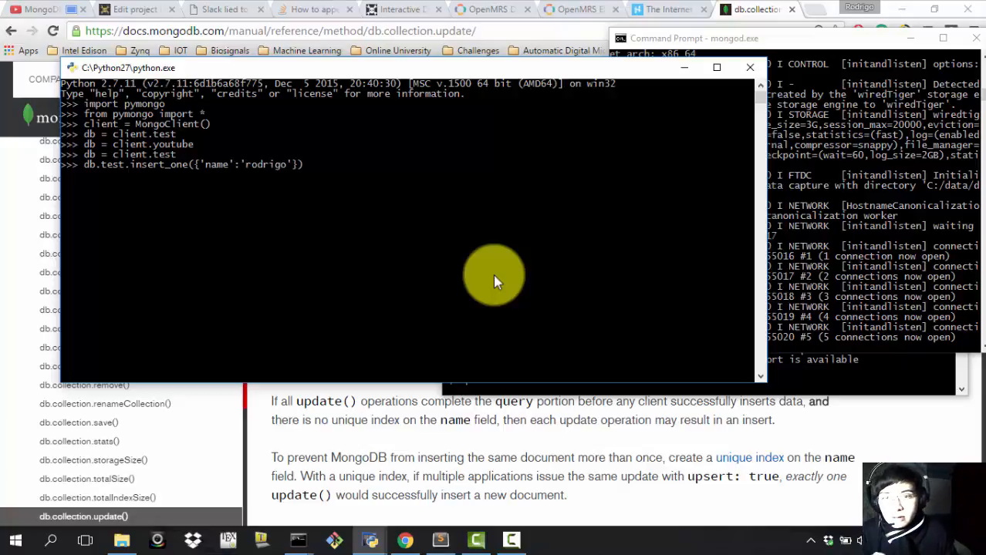
{"action": "type", "text": ", ''"}
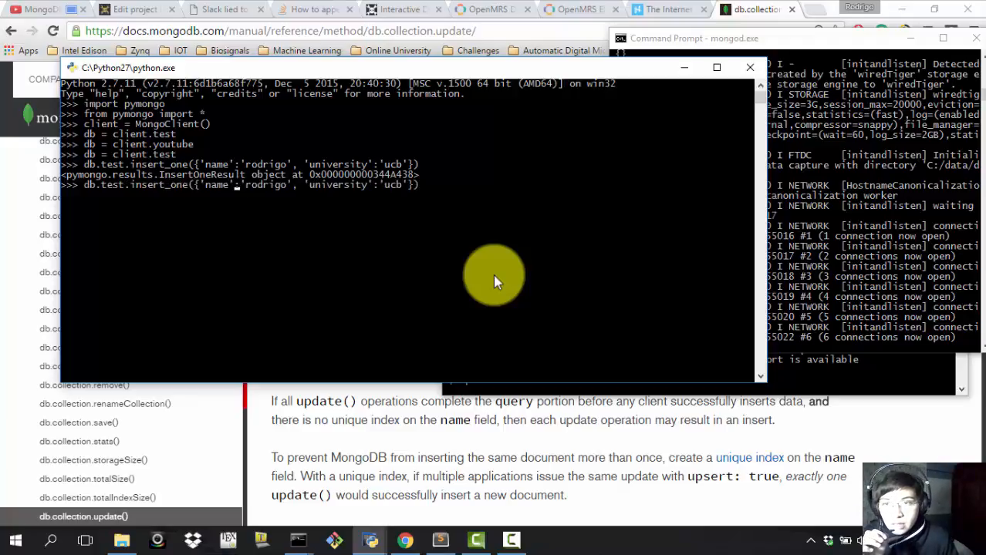
{"action": "type", "text": "r ="}
{"action": "type", "text": "r"}
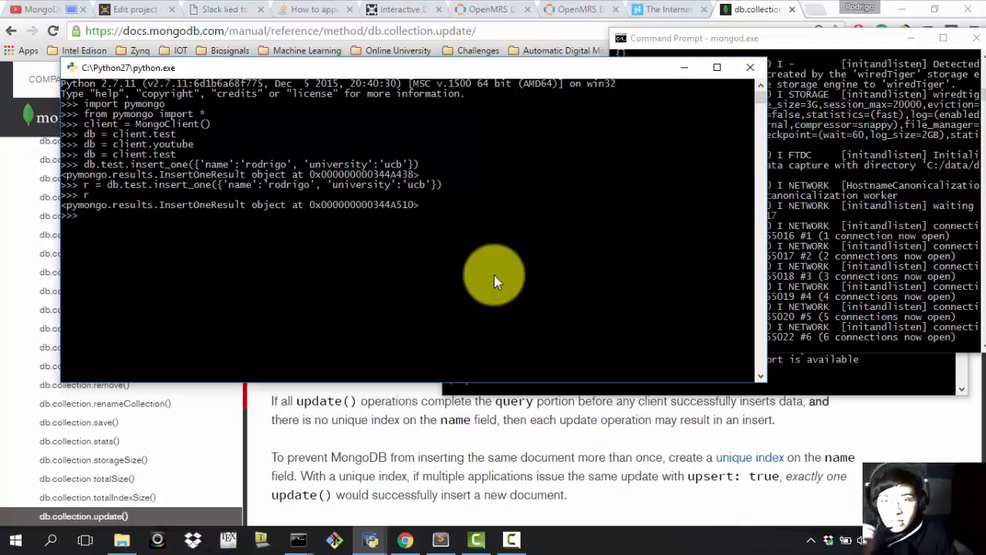
{"action": "mouse_move", "coordinate": [192, 224]}
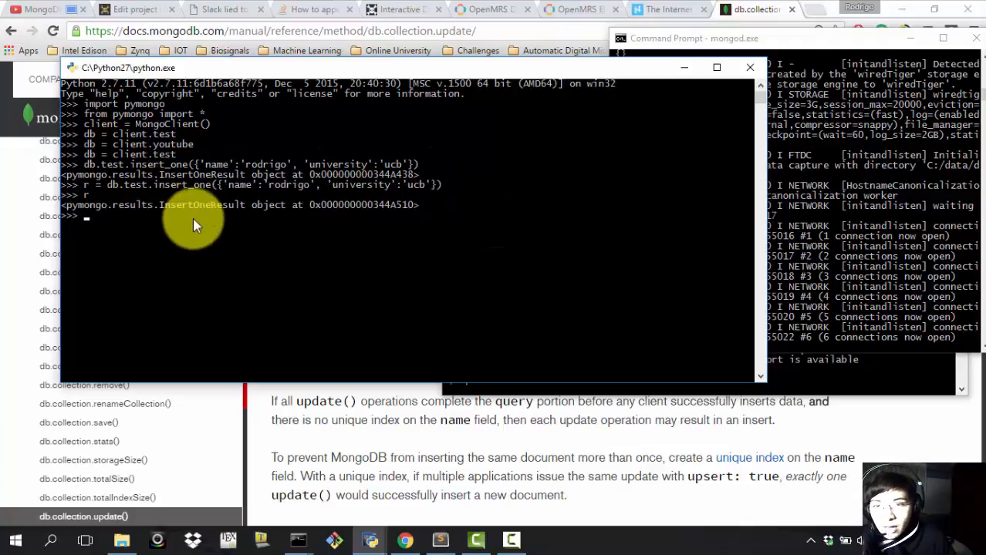
{"action": "mouse_move", "coordinate": [412, 215]}
{"action": "type", "text": "for"}
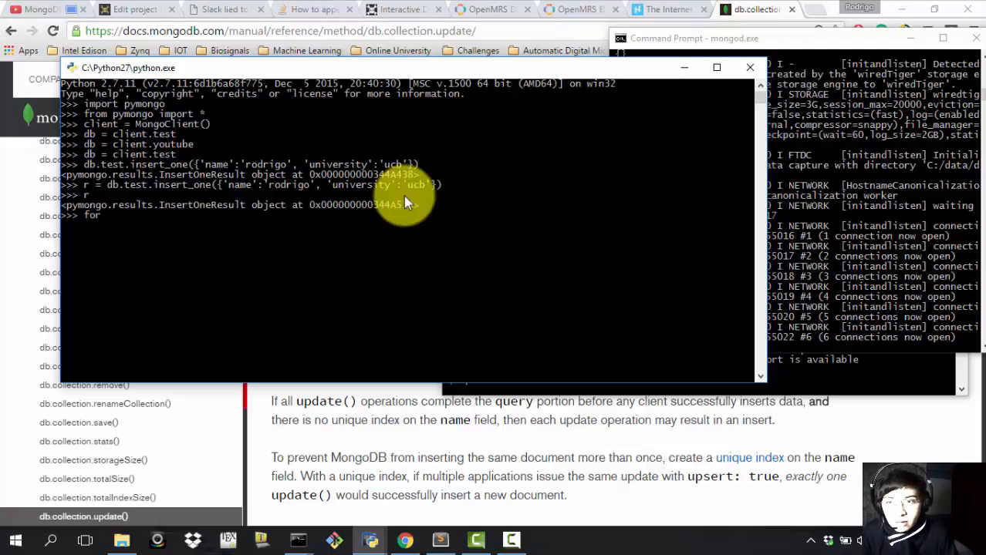
Insert {'name':'alejandro','university':'uni'} into db.test and loop over db.test.find() printing each document.
{"action": "type", "text": "each in db.test.find():"}
{"action": "type", "text": "print each"}
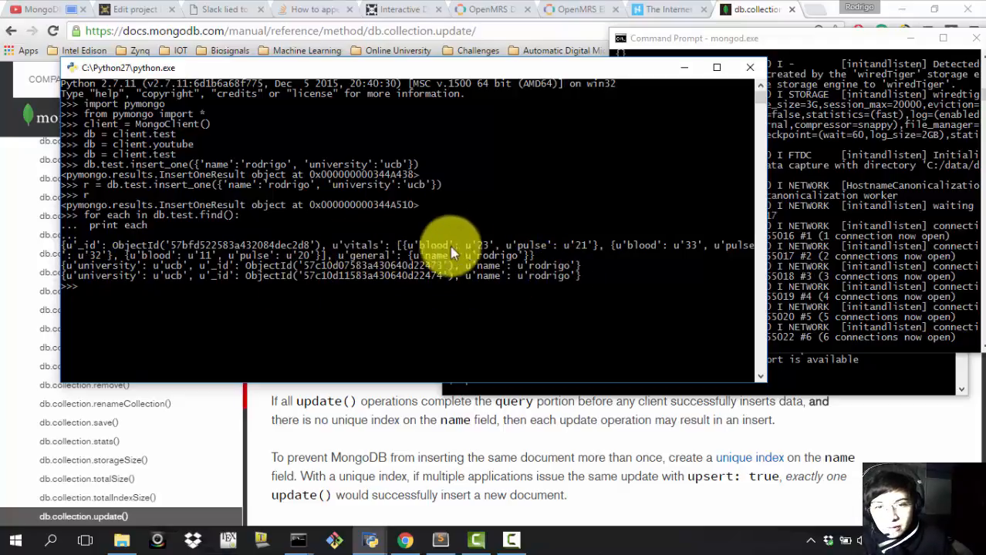
{"action": "mouse_move", "coordinate": [463, 266]}
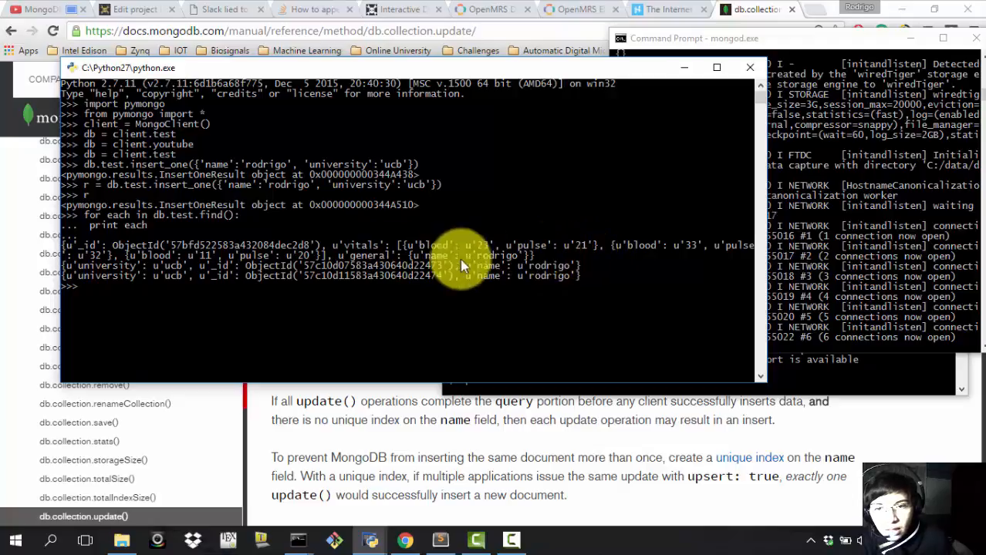
{"action": "mouse_move", "coordinate": [547, 285]}
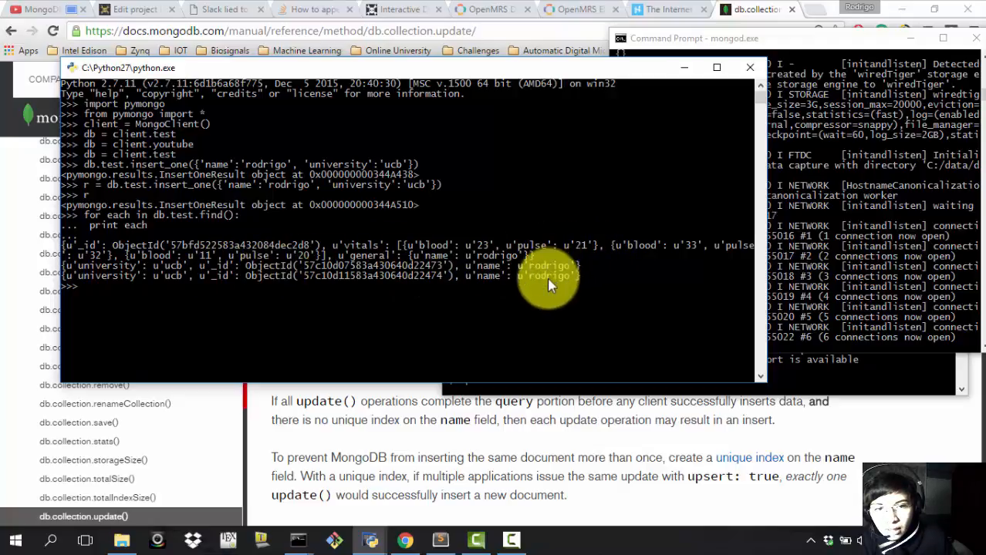
{"action": "type", "text": "r"}
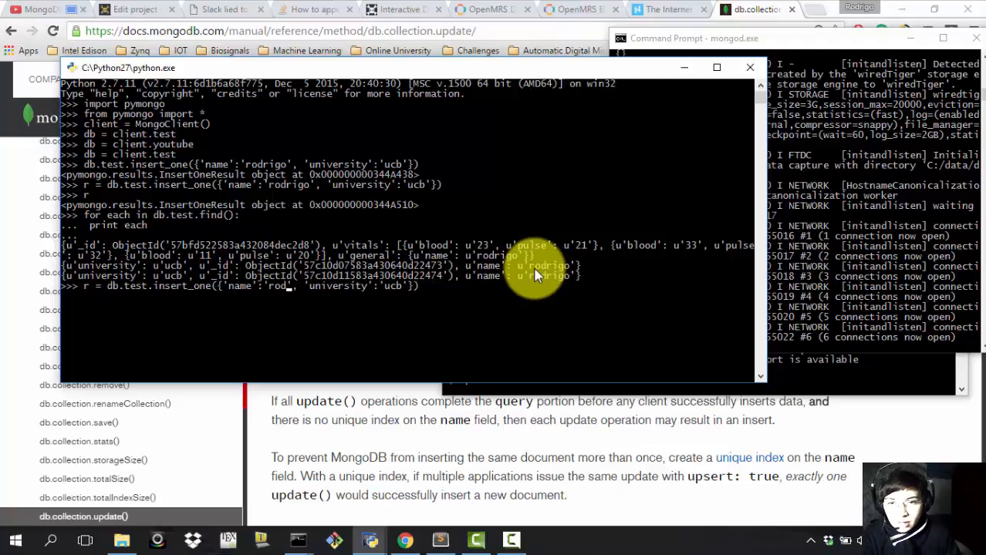
{"action": "type", "text": "alejand"}
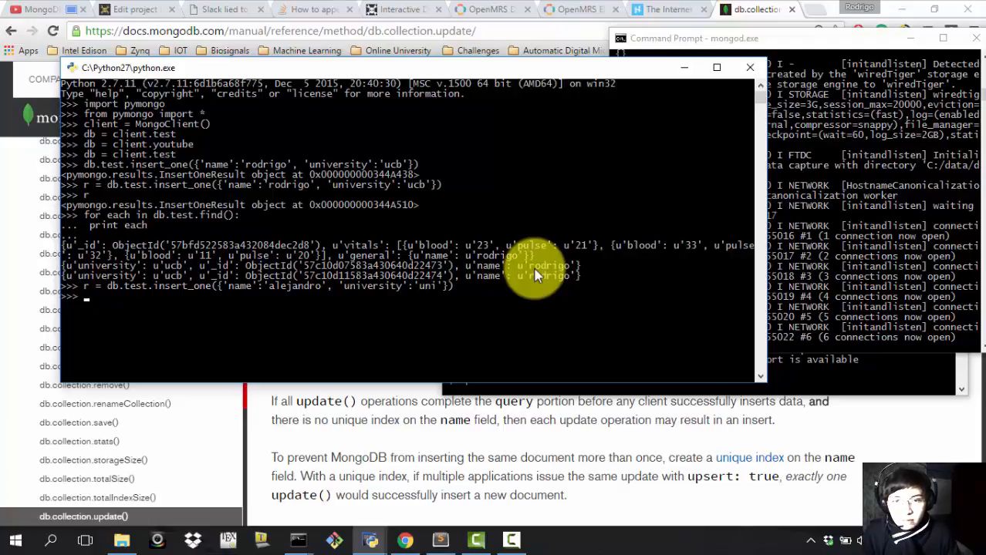
{"action": "type", "text": "for each in db.test.find():"}
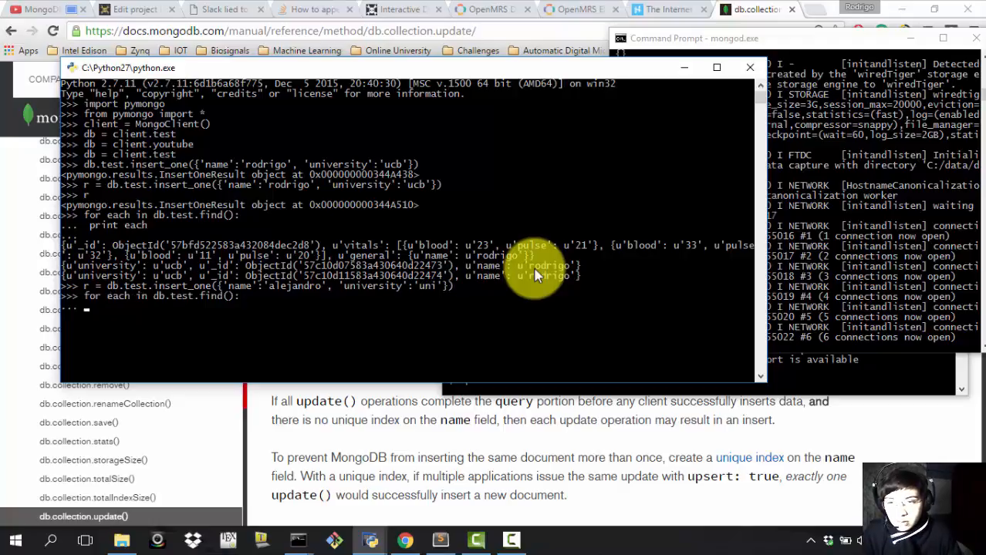
{"action": "key", "text": "enter"}
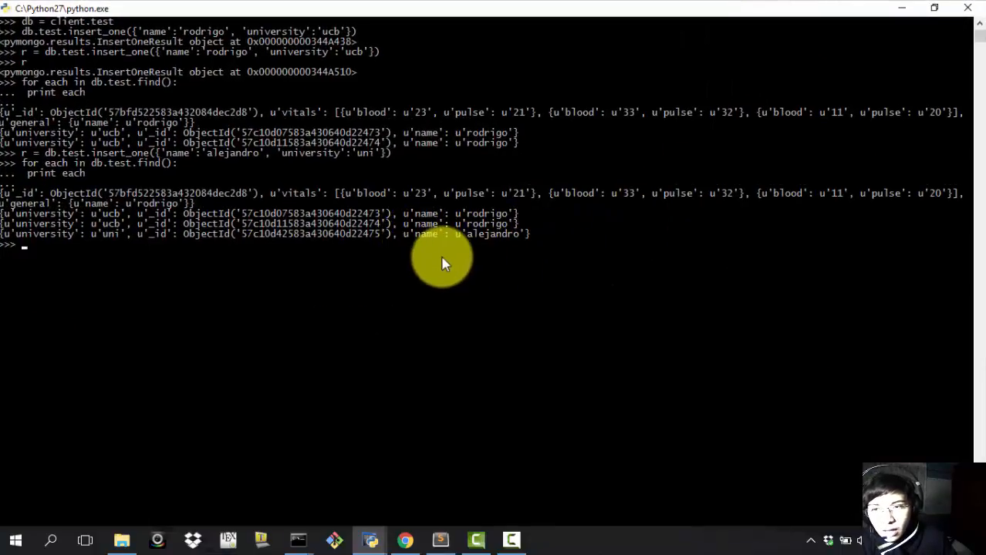
{"action": "mouse_move", "coordinate": [441, 263]}
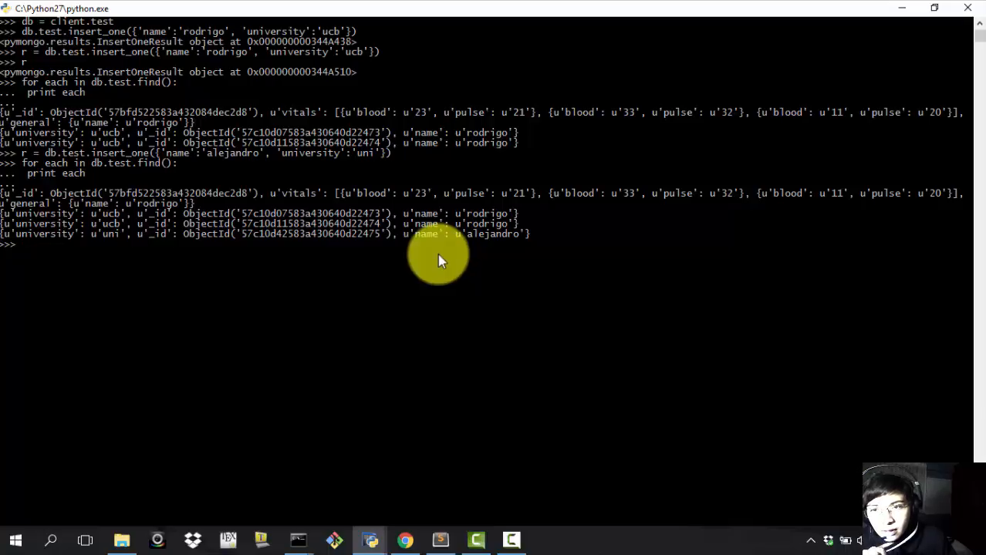
{"action": "mouse_move", "coordinate": [440, 259]}
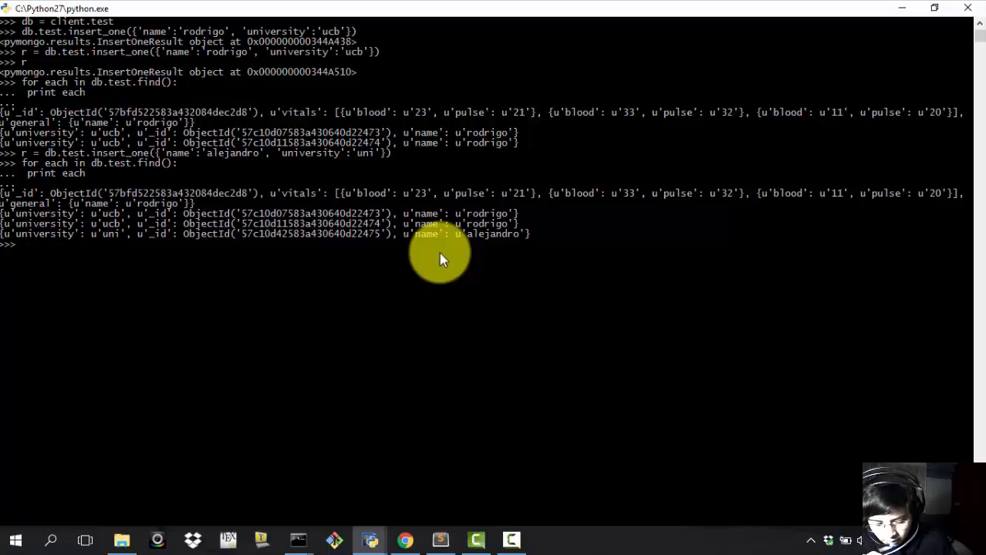
{"action": "mouse_move", "coordinate": [431, 262]}
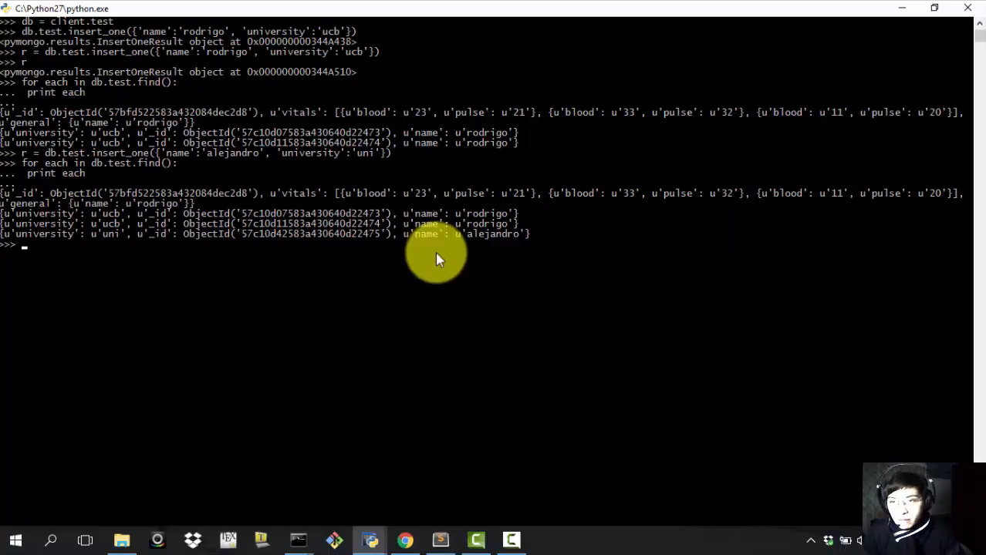
Run r = db.test.update({'name':'rodrigo'}, {'$set':{'university':'youtube'}}) and print r.
{"action": "type", "text": "r ="}
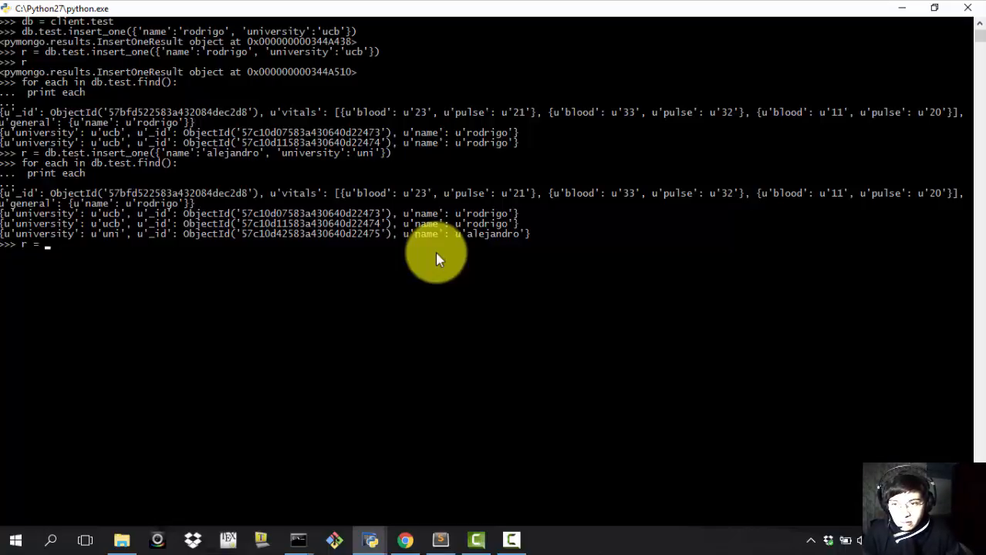
{"action": "type", "text": "db"}
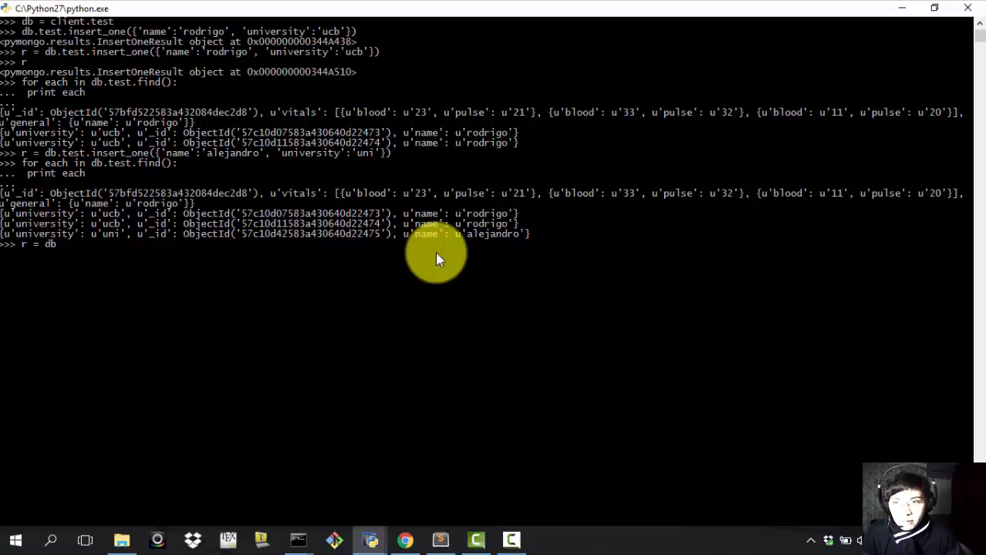
{"action": "type", "text": "."}
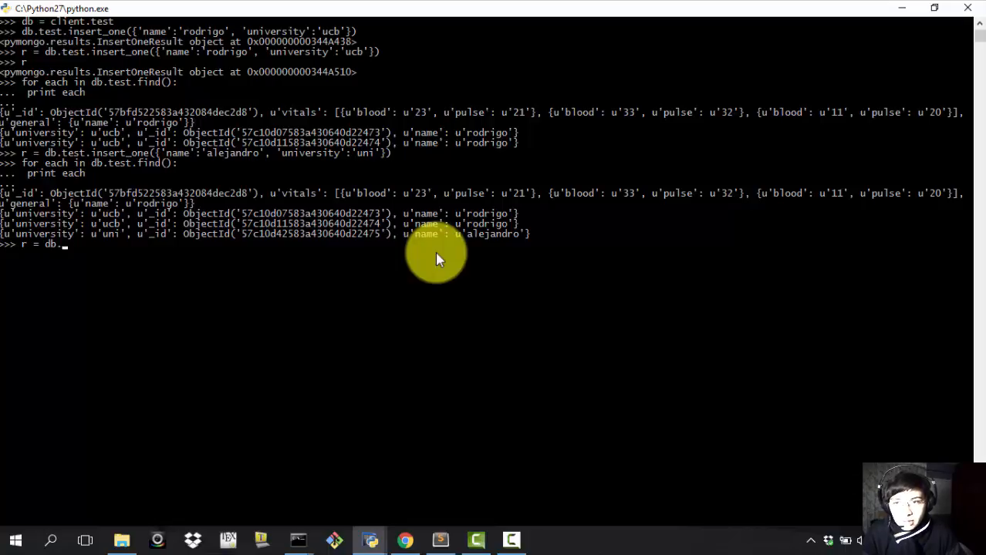
{"action": "type", "text": "test."}
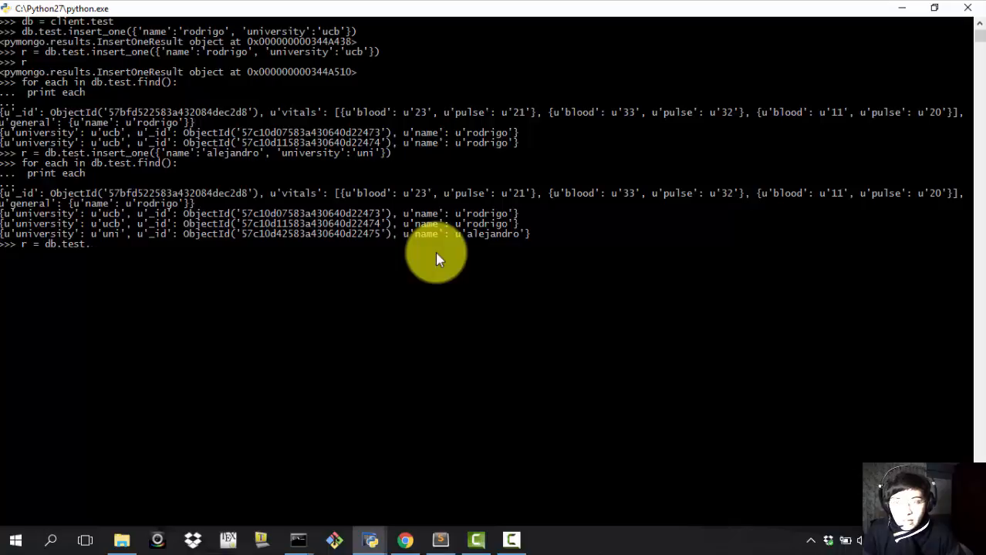
{"action": "type", "text": "upda"}
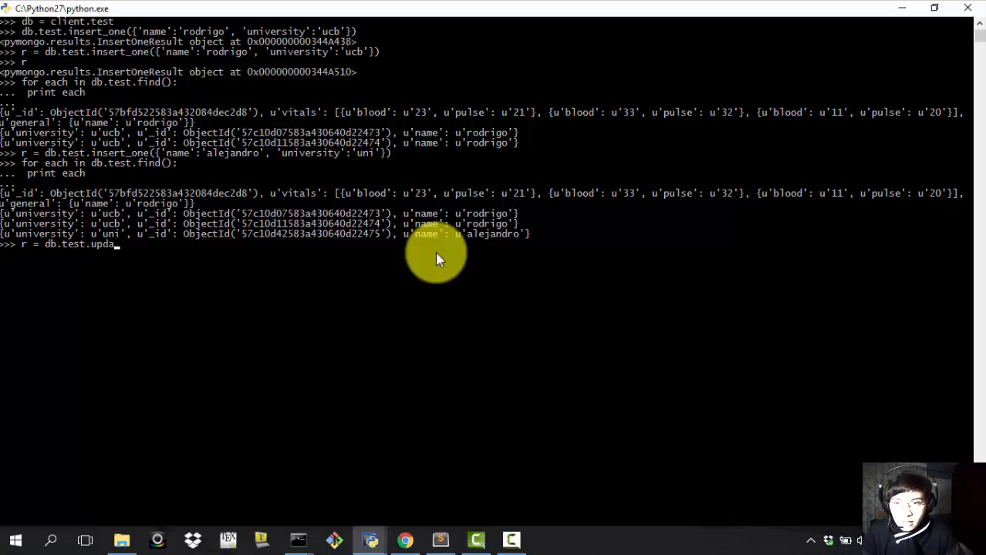
{"action": "type", "text": "te({'name':'"}
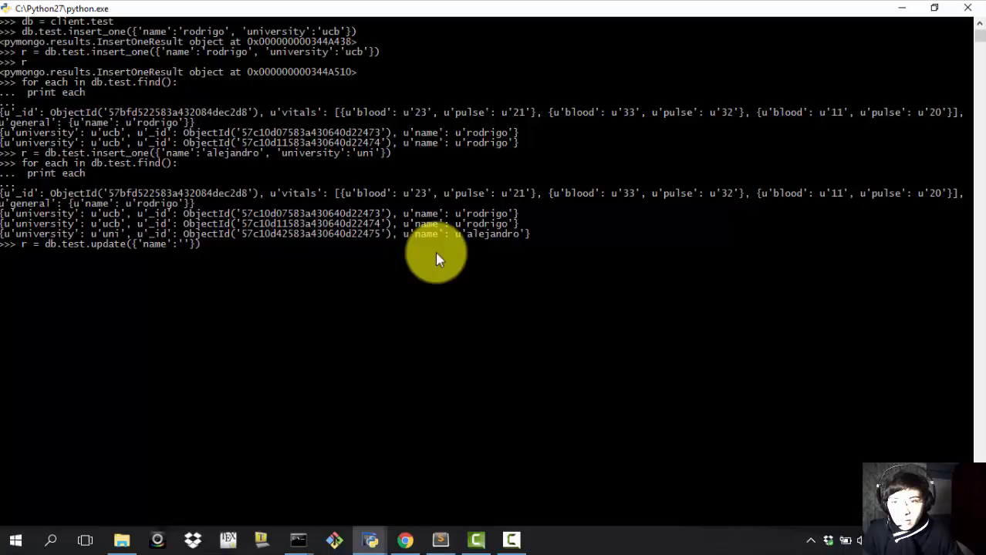
{"action": "type", "text": "rodrigo"}
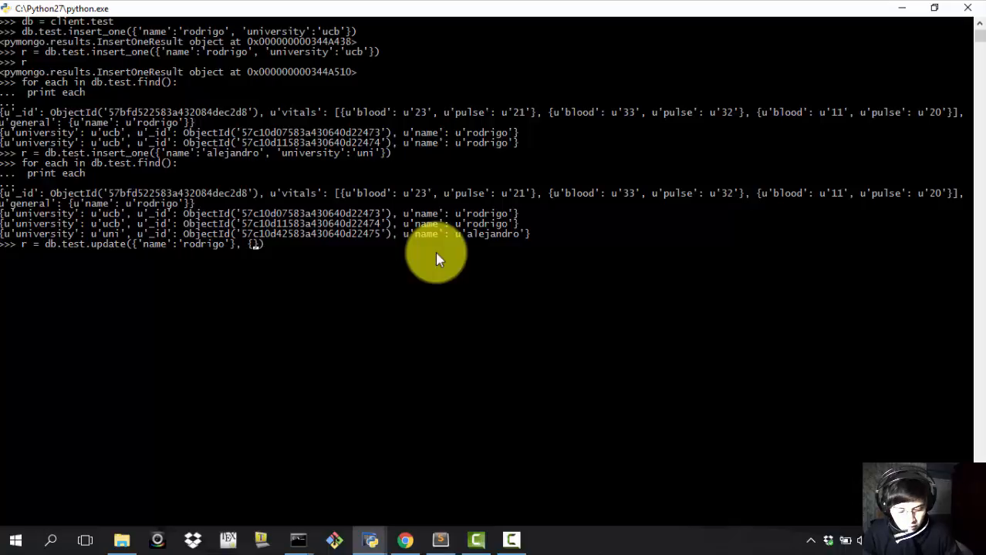
{"action": "type", "text": "{'"}
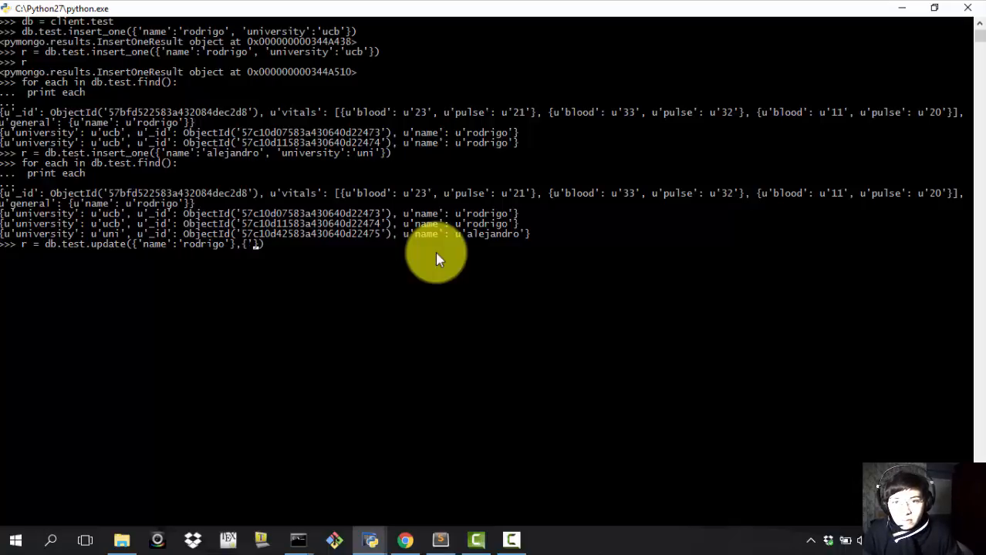
{"action": "type", "text": "'"}
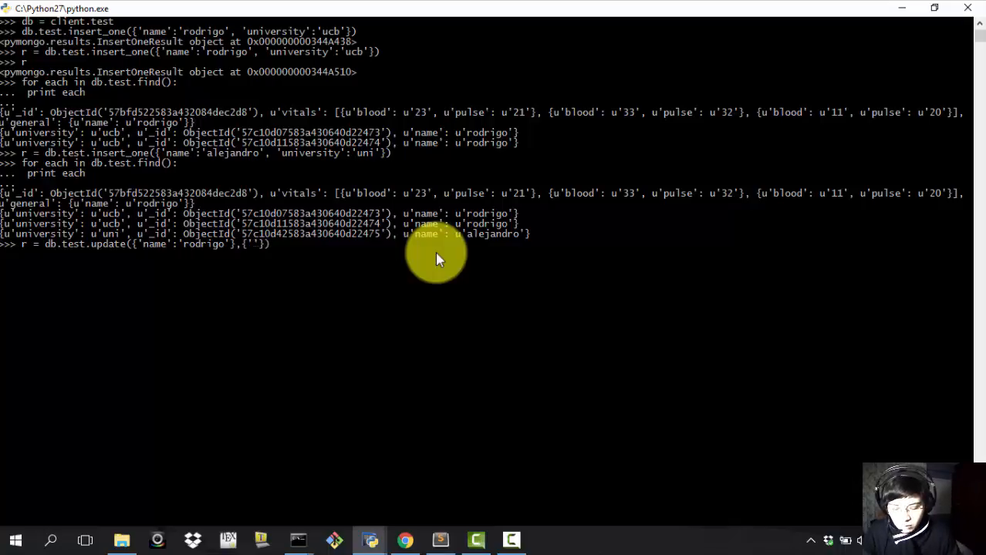
{"action": "type", "text": "a"}
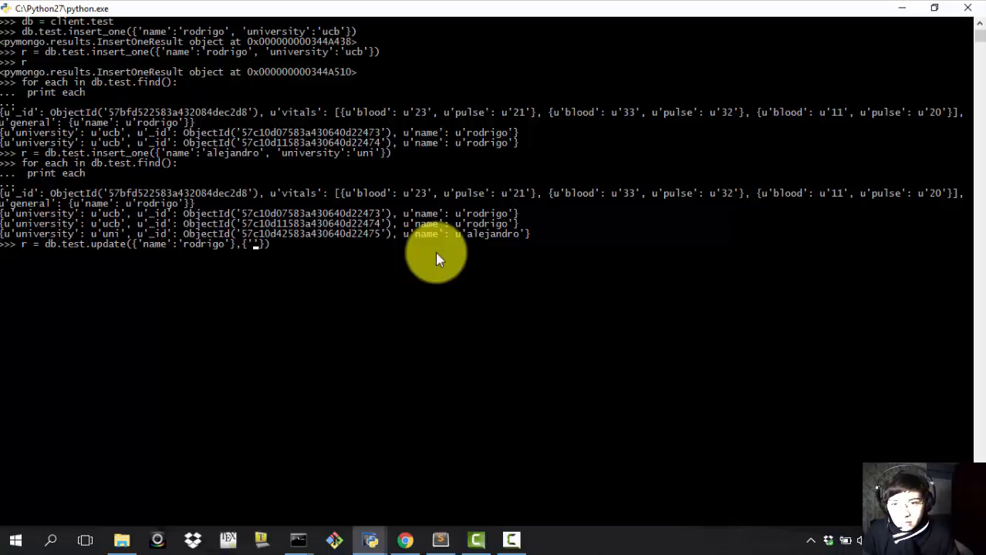
{"action": "type", "text": "$pu"}
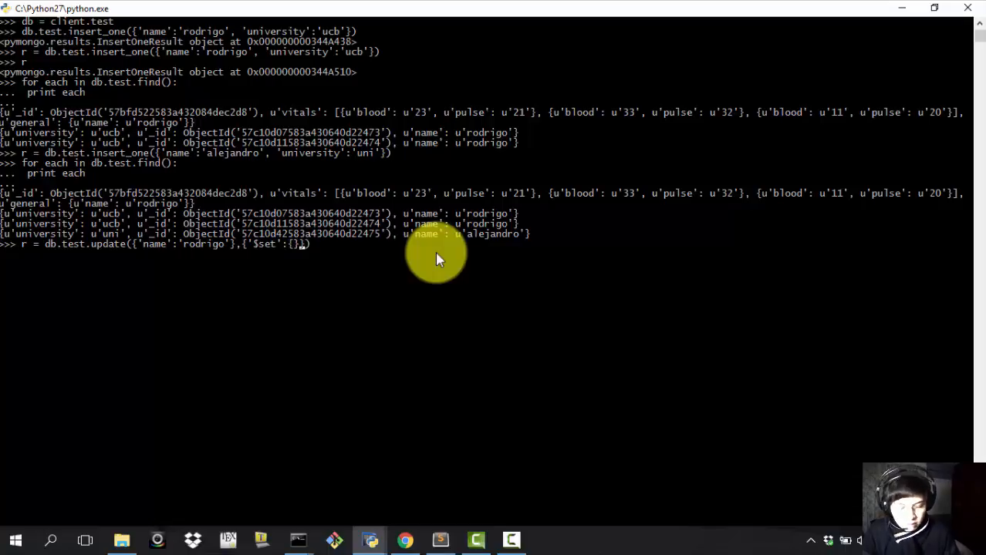
{"action": "type", "text": "1"}
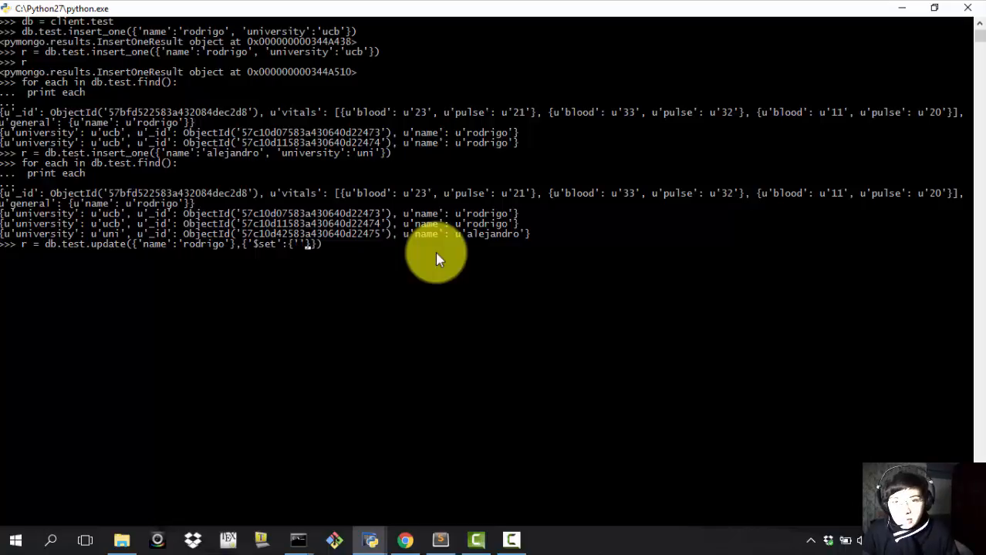
{"action": "type", "text": "university':'youtube"}
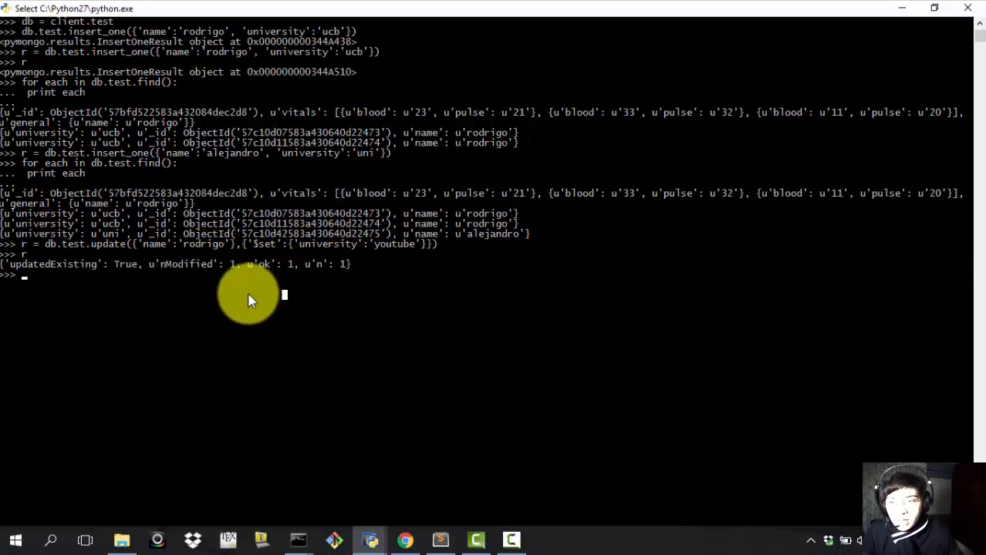
Print every document from db.test.find() and highlight the updated university value youtube.
{"action": "type", "text": "for i"}
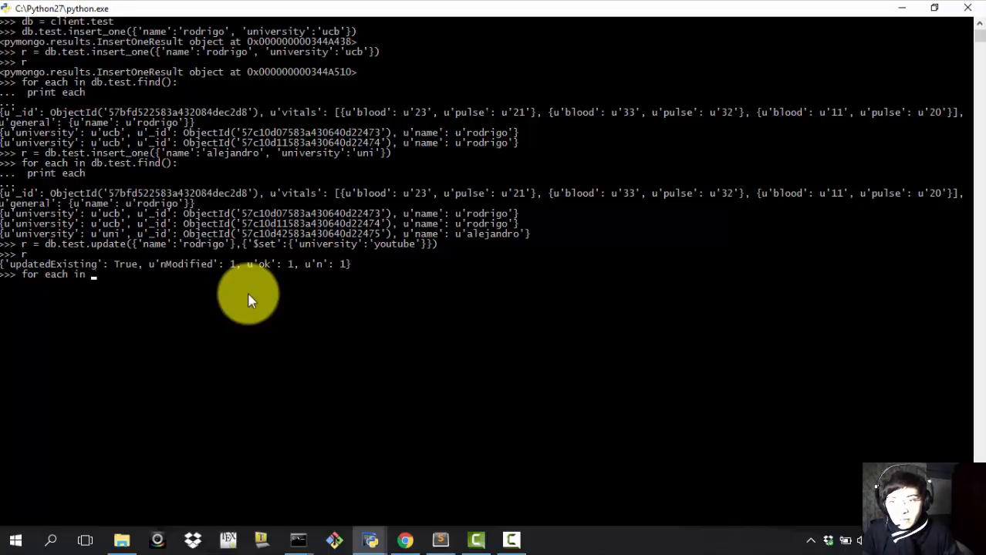
{"action": "type", "text": "db.test.find():"}
{"action": "type", "text": "print each"}
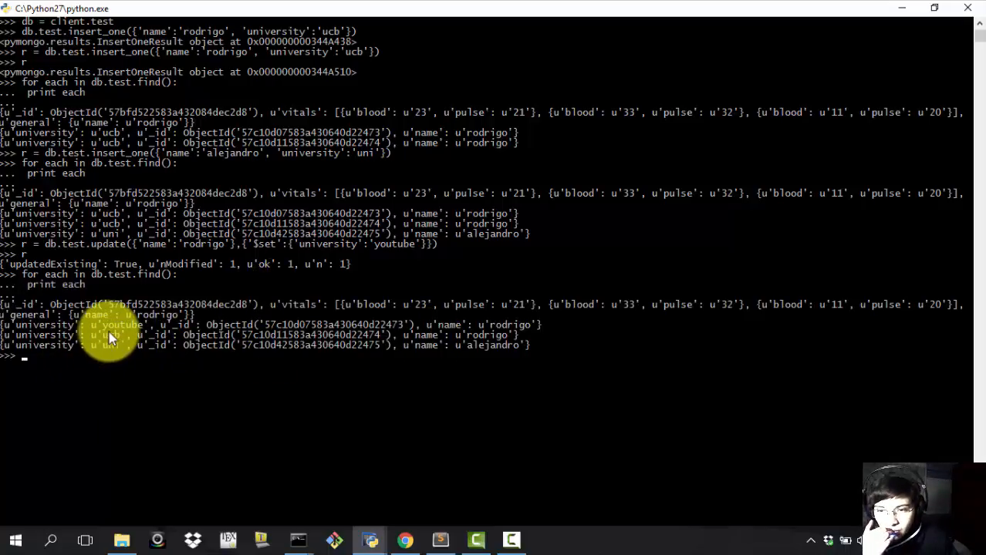
{"action": "double_click", "coordinate": [119, 325]}
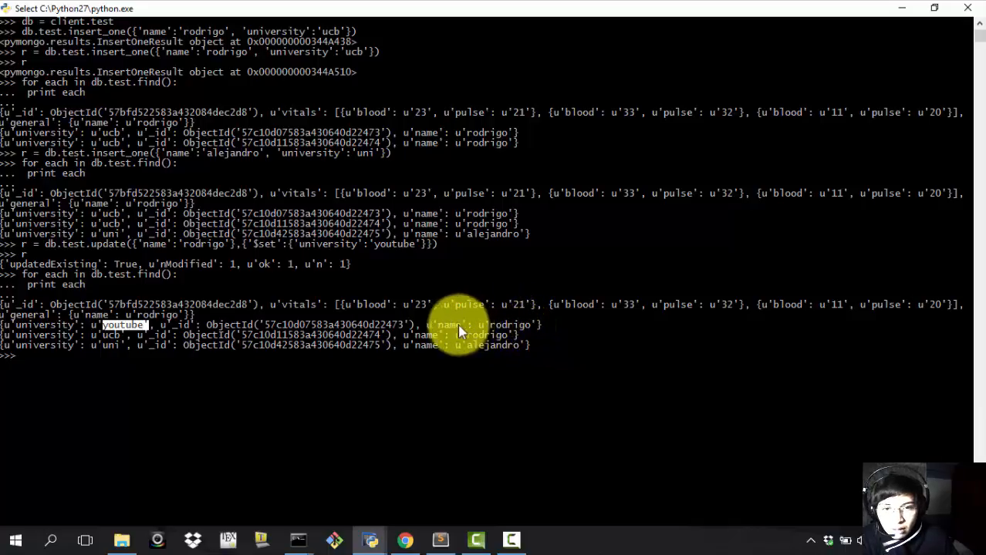
{"action": "mouse_move", "coordinate": [432, 336]}
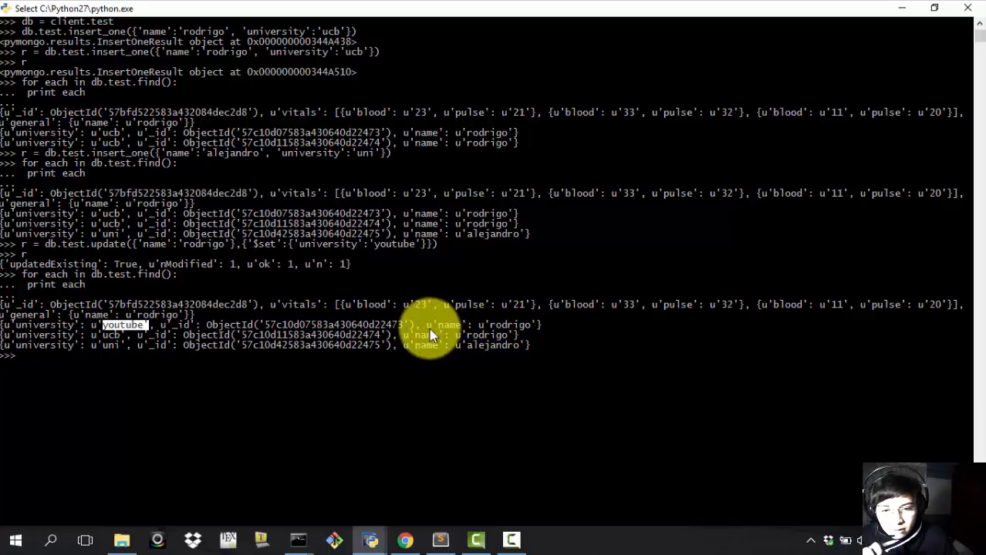
{"action": "key", "text": "Return"}
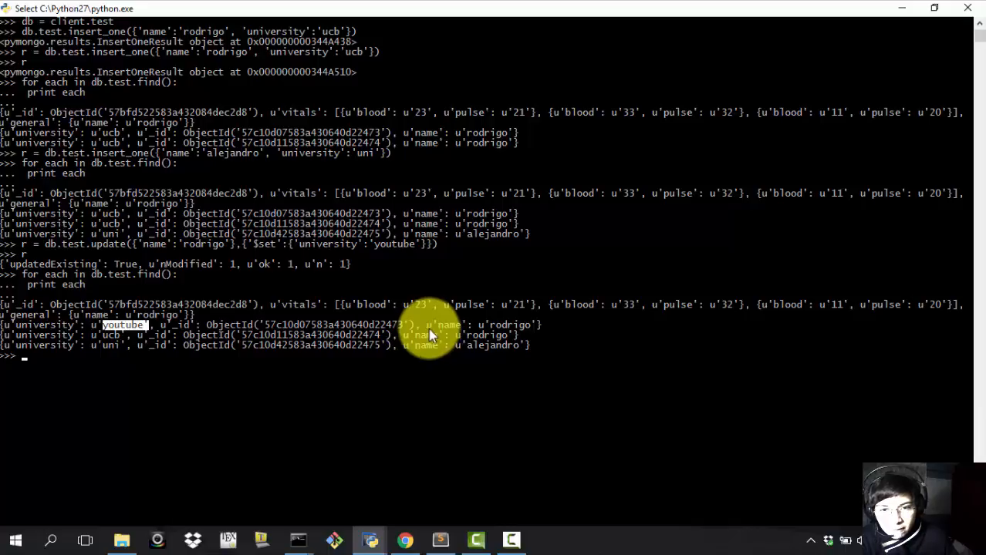
{"action": "mouse_move", "coordinate": [471, 332]}
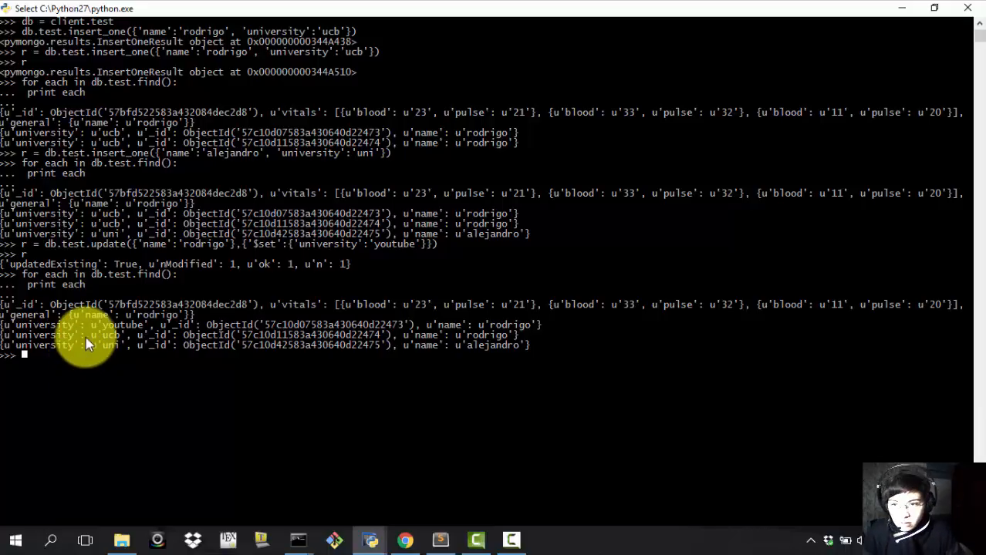
Create find_person = db.test.find({'name':'rodrigo'}) and type a loop printing each match.
{"action": "type", "text": "a ="}
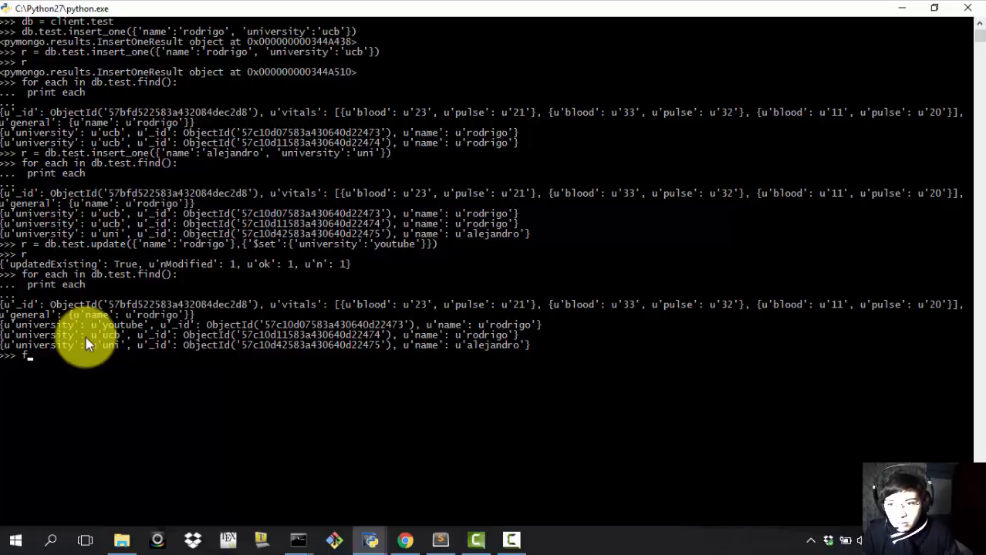
{"action": "type", "text": "find_person ="}
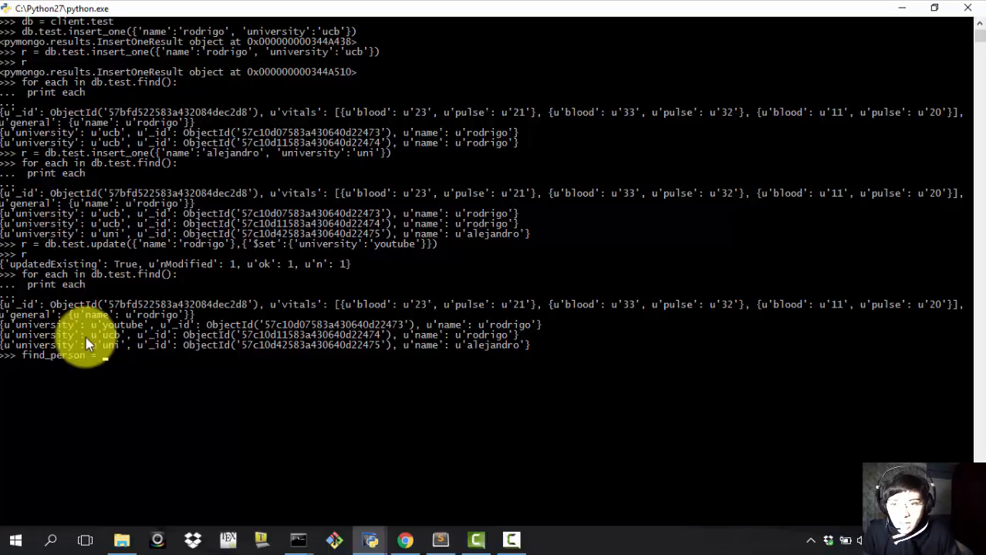
{"action": "type", "text": "db.test."}
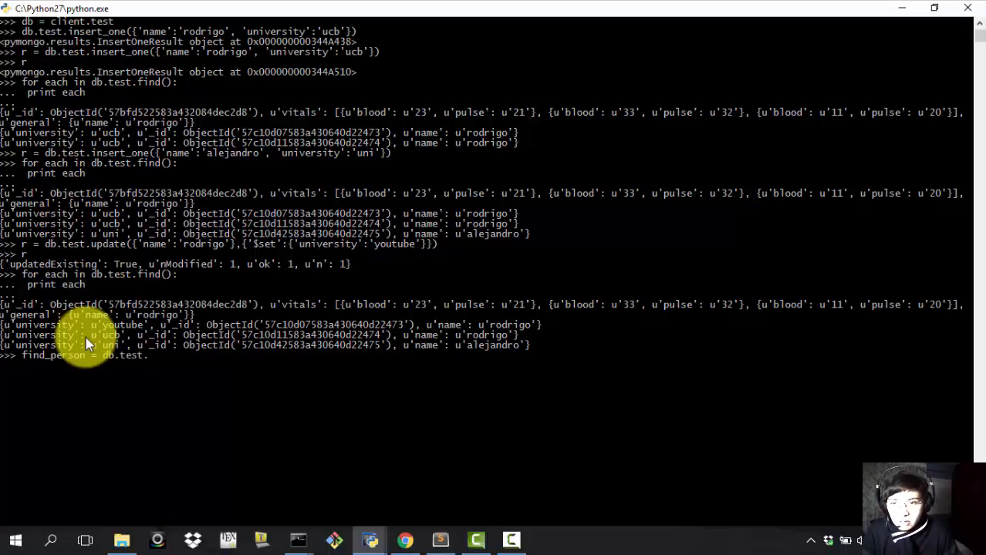
{"action": "type", "text": "find({'name':'rodrigo"}
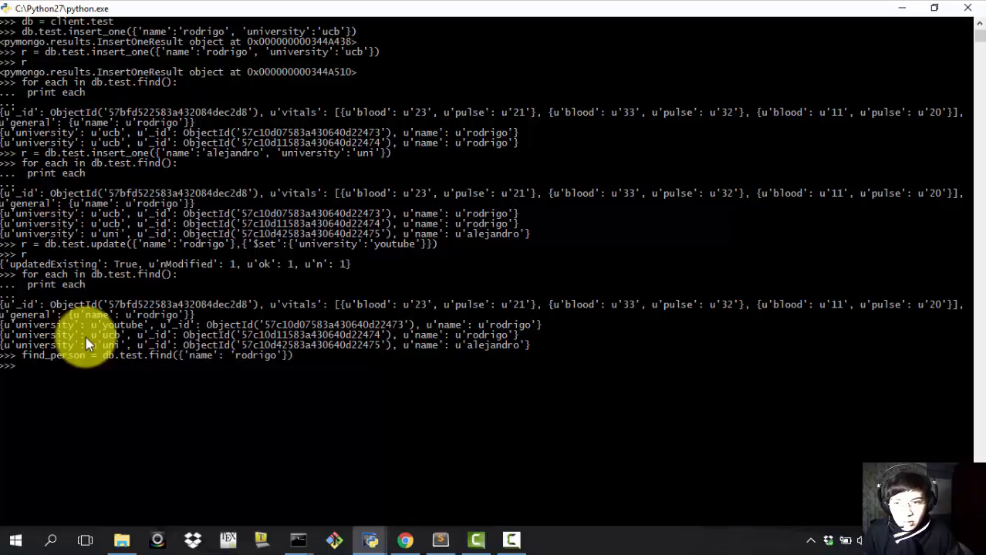
{"action": "type", "text": "for find_"}
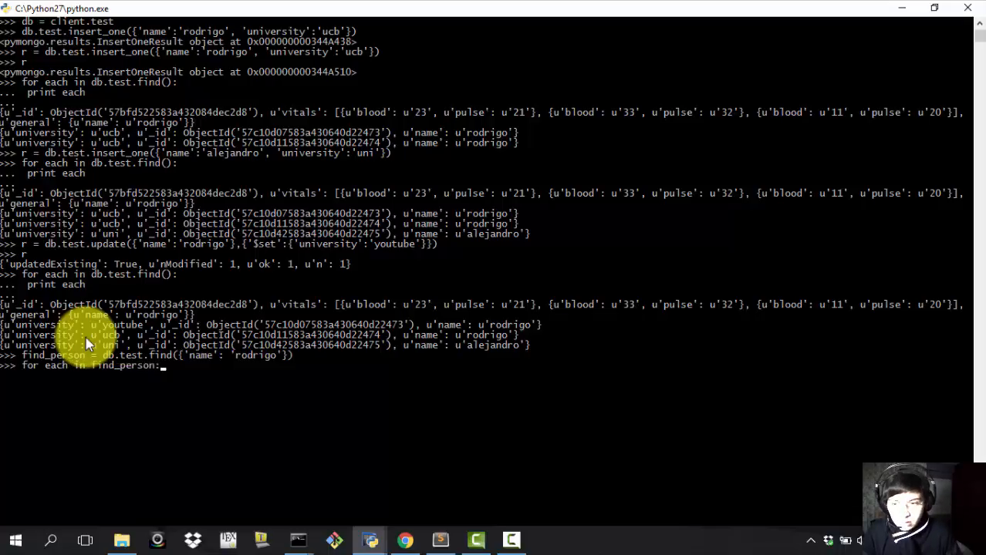
{"action": "type", "text": "print each"}
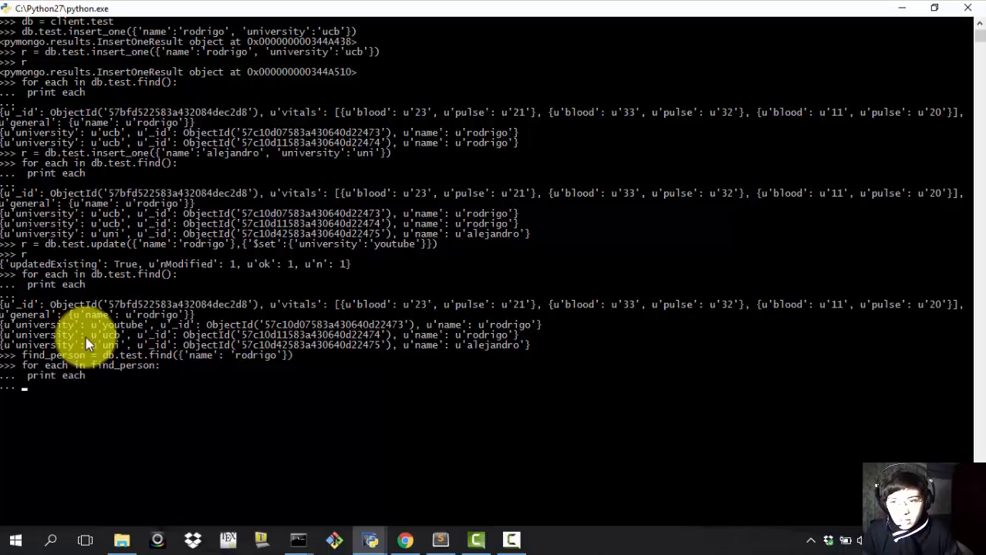